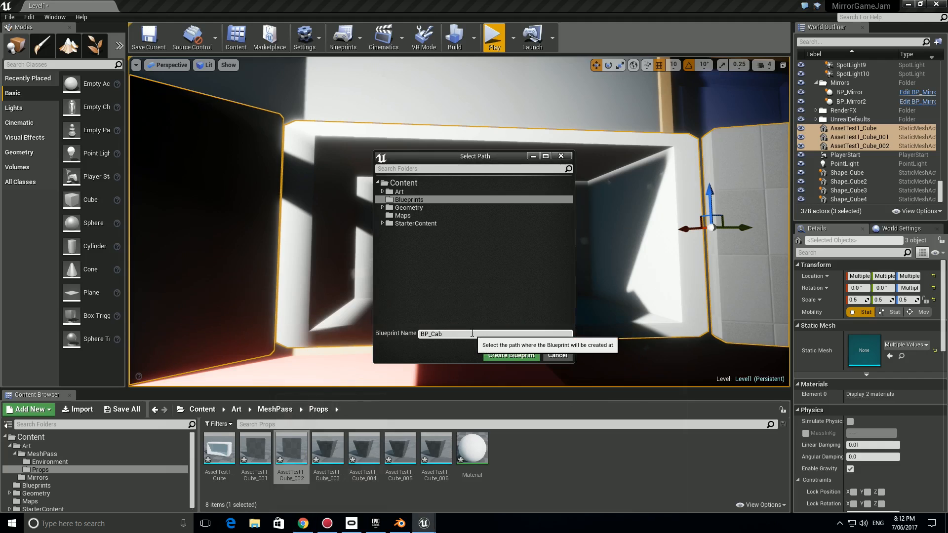
Step: Convert the three cabinet meshes into BP_Cabinet and rename its body component CabinetMain
left_click(510, 355)
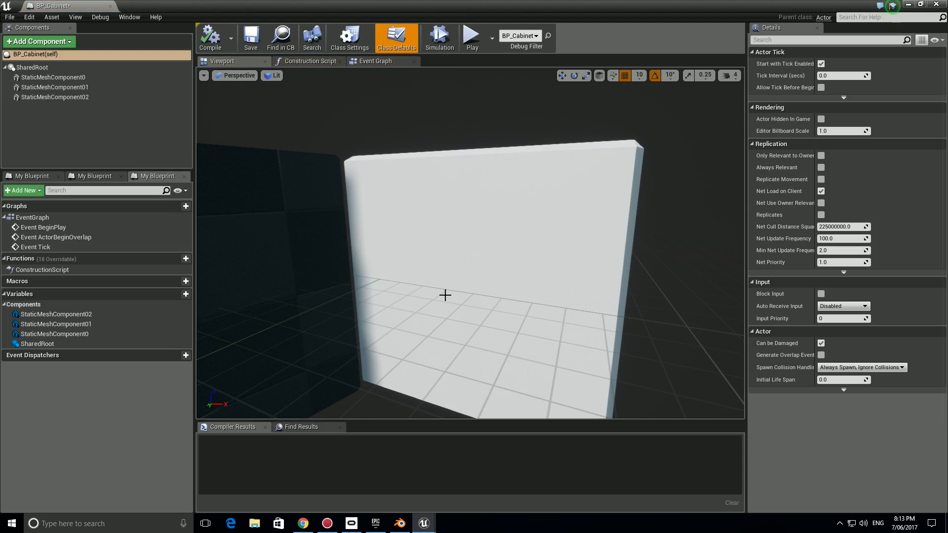
left_click(54, 78)
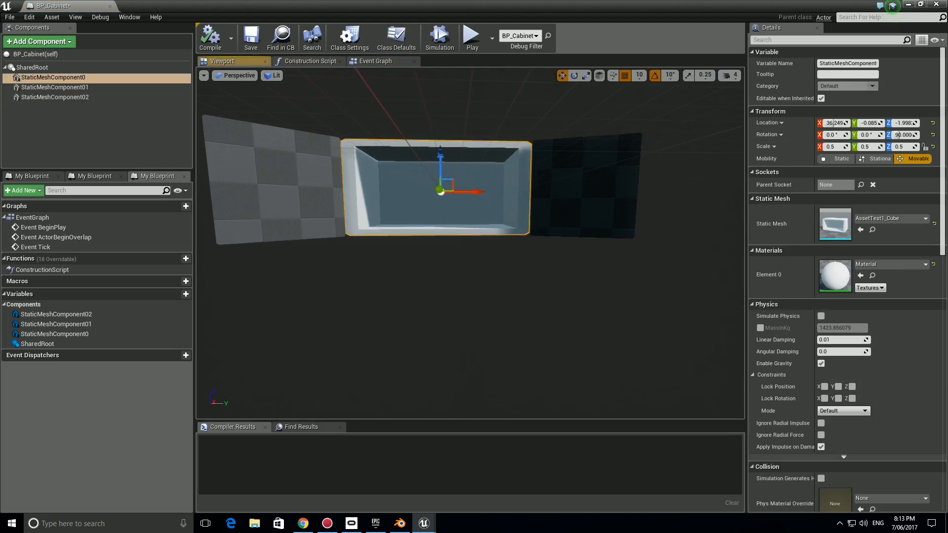
left_click(916, 264)
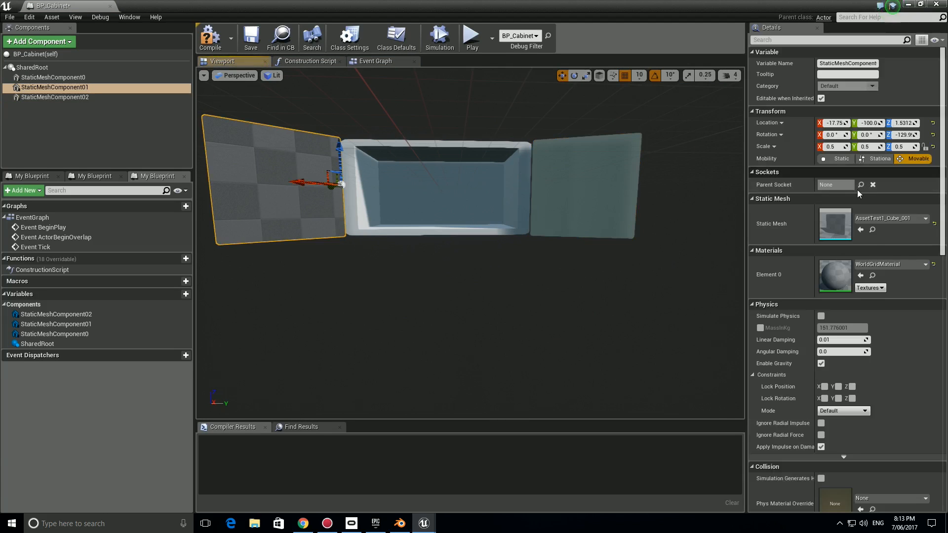
left_click(54, 77)
type("CabinetMain")
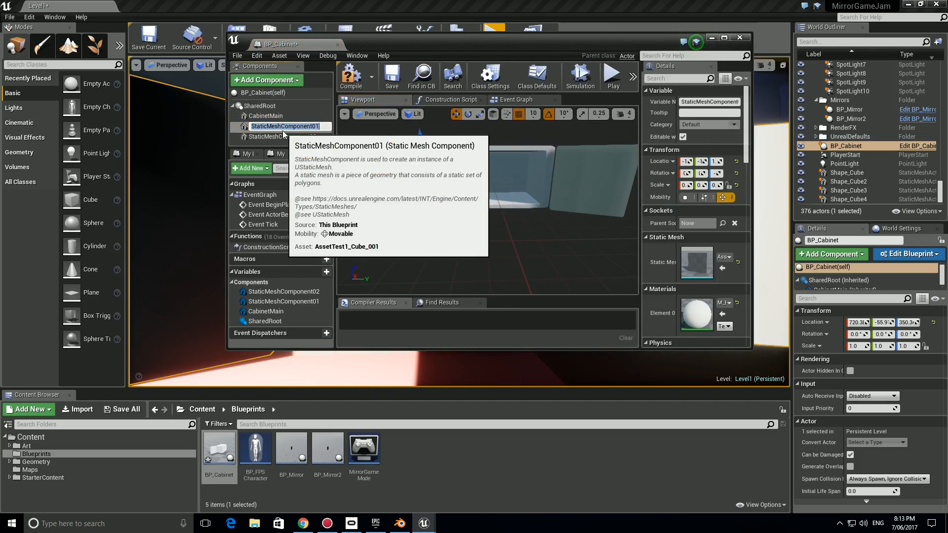
Step: Name the doors DoorRight and DoorLeft, add an M_Basic_Wall leg, and duplicate it
left_click(284, 136)
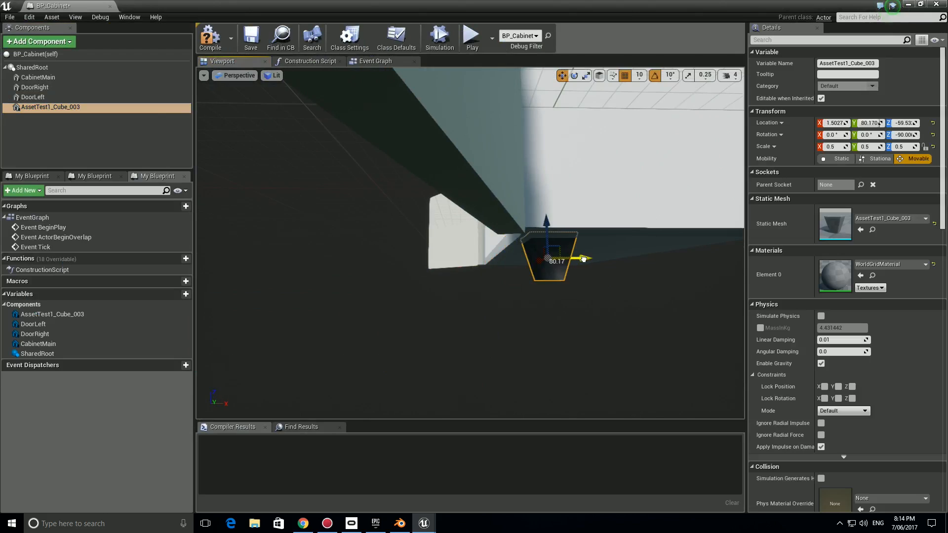
left_click(926, 264)
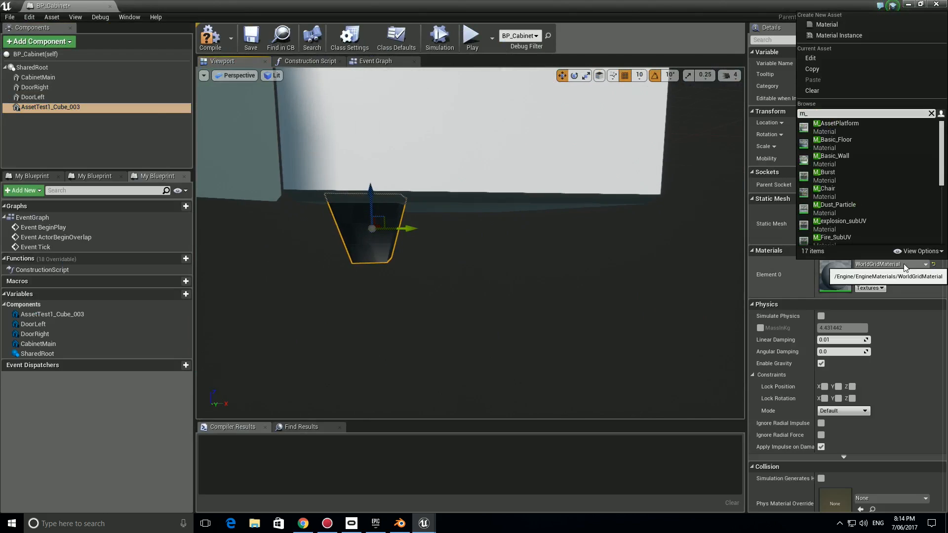
left_click(832, 156)
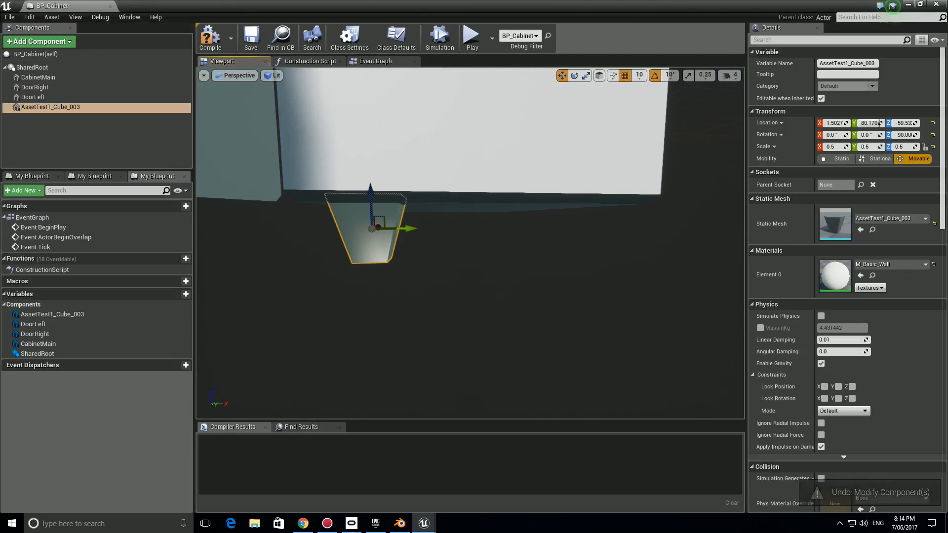
right_click(50, 107)
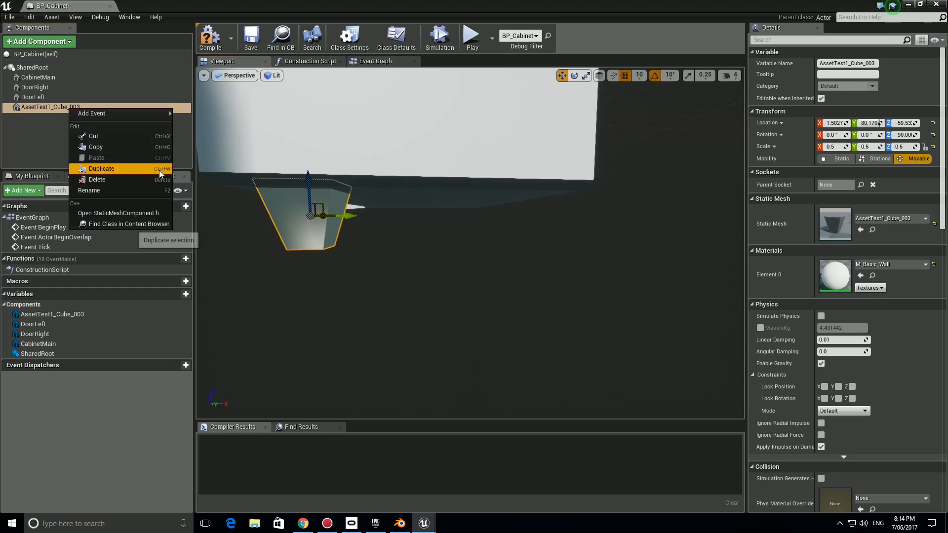
left_click(100, 169)
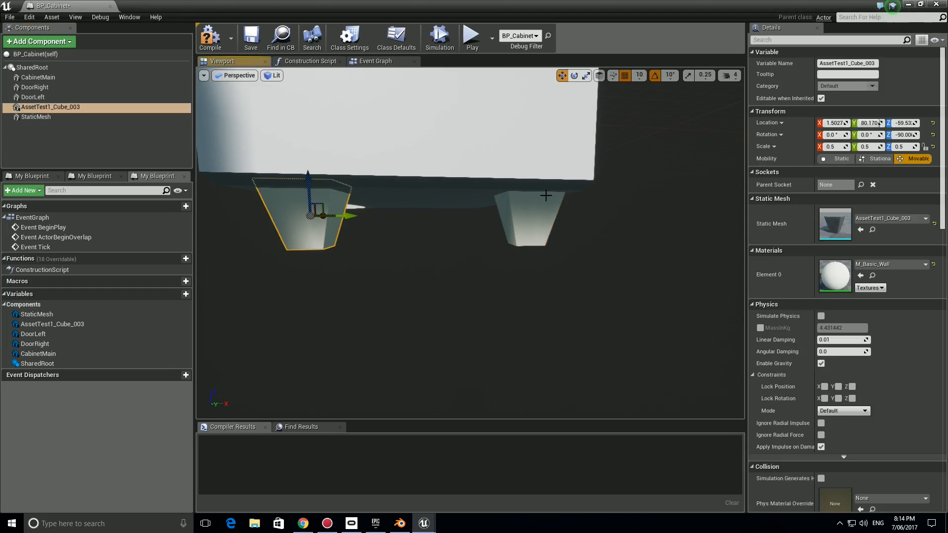
left_click(37, 117)
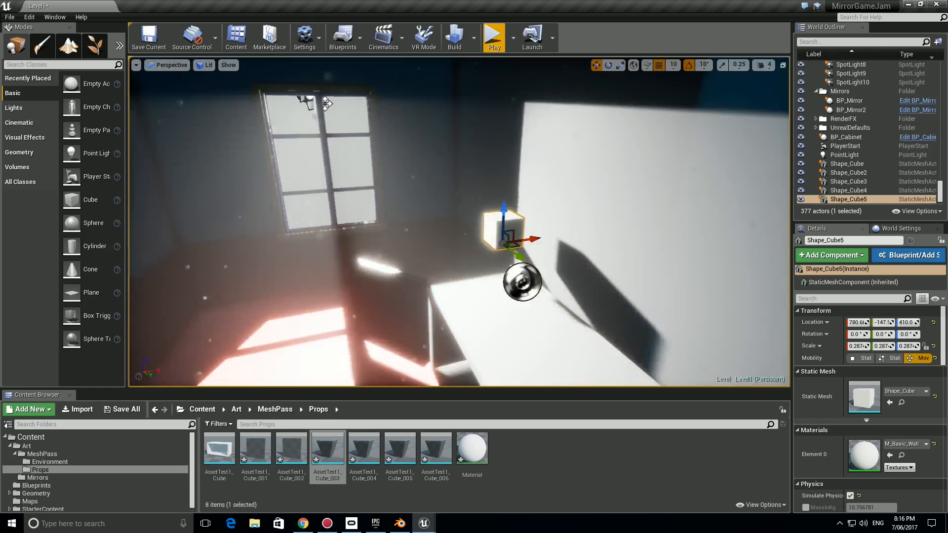
Step: Complete four cabinet legs, save BP_Cabinet, and add a Cast To BP_Cabinet node in BP_FPSCharacter
left_click(493, 33)
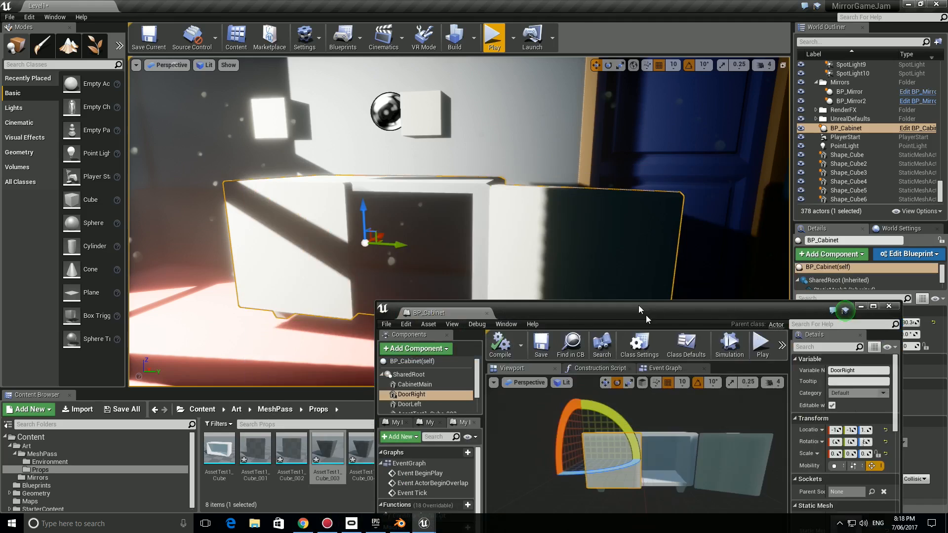
left_click(410, 210)
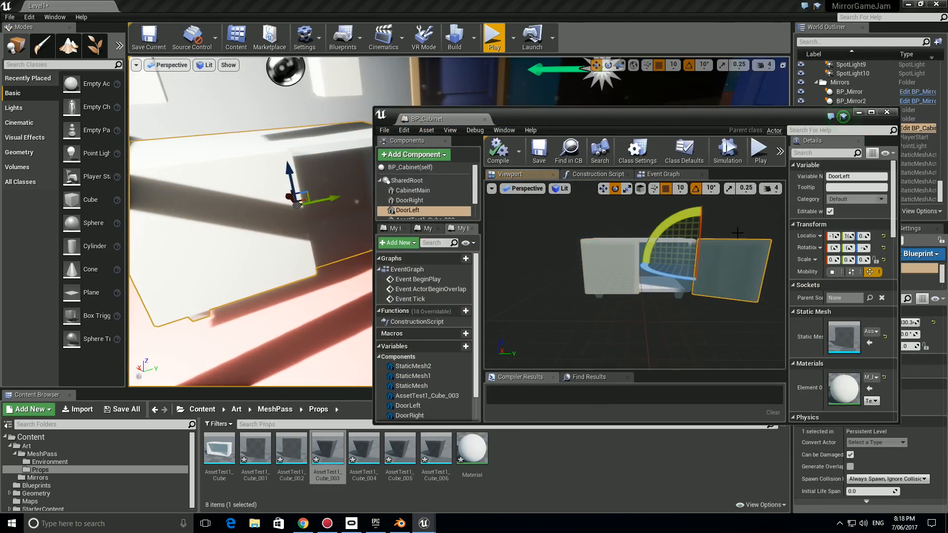
left_click(878, 113)
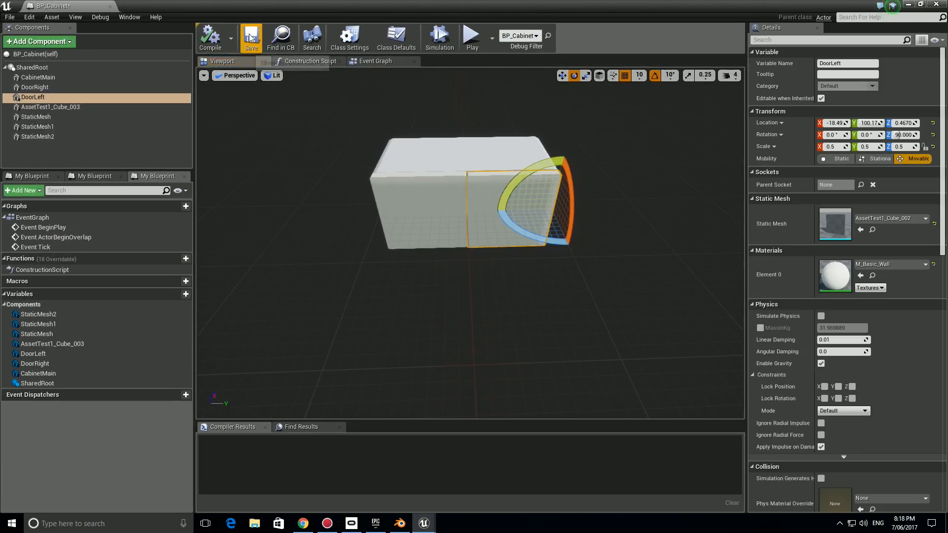
left_click(34, 87)
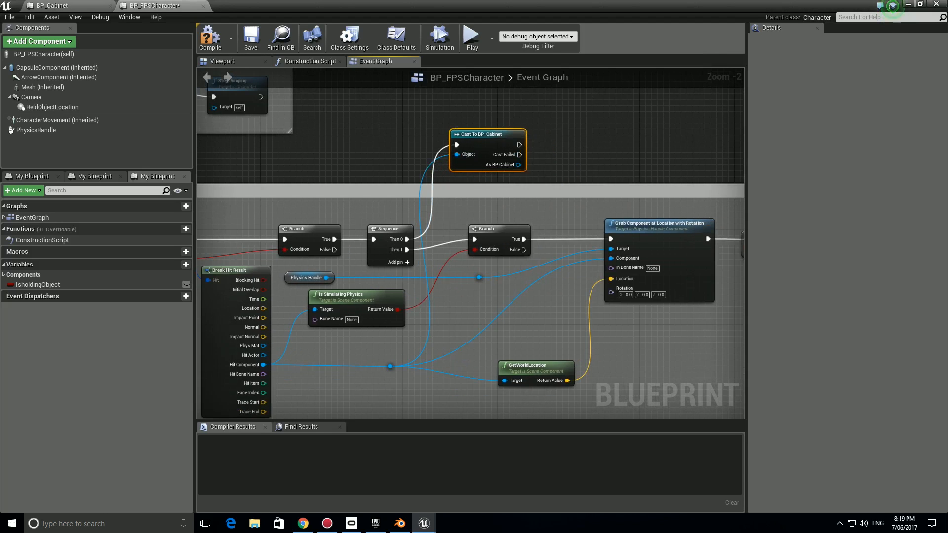
Step: Check DoorRight's rotation, then pull Door Left and Door Right from the As BP Cabinet pin
left_click(48, 5)
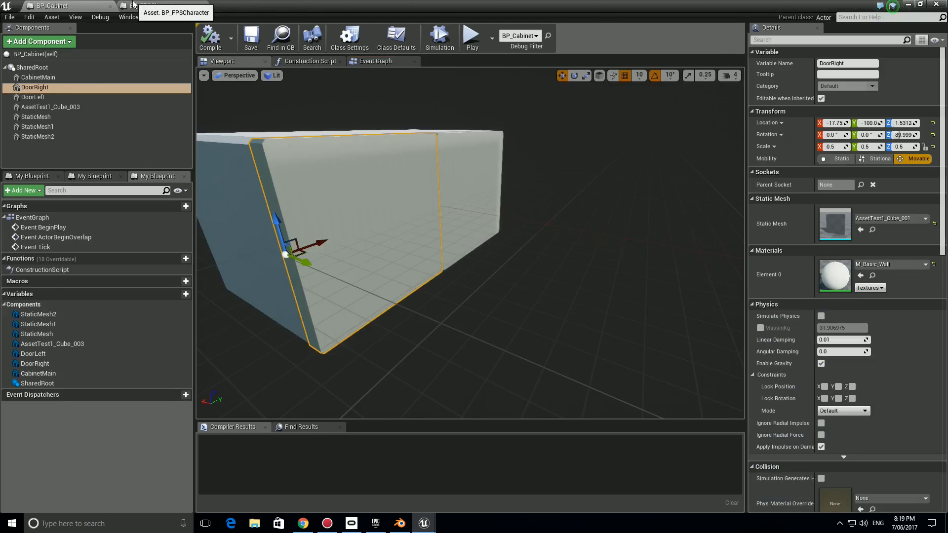
left_click(153, 5)
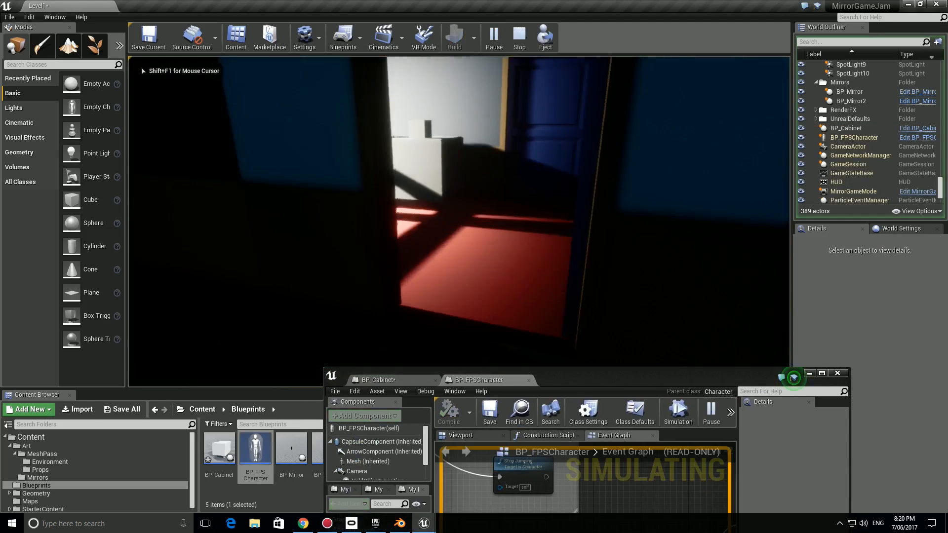
left_click(824, 373)
type("set world")
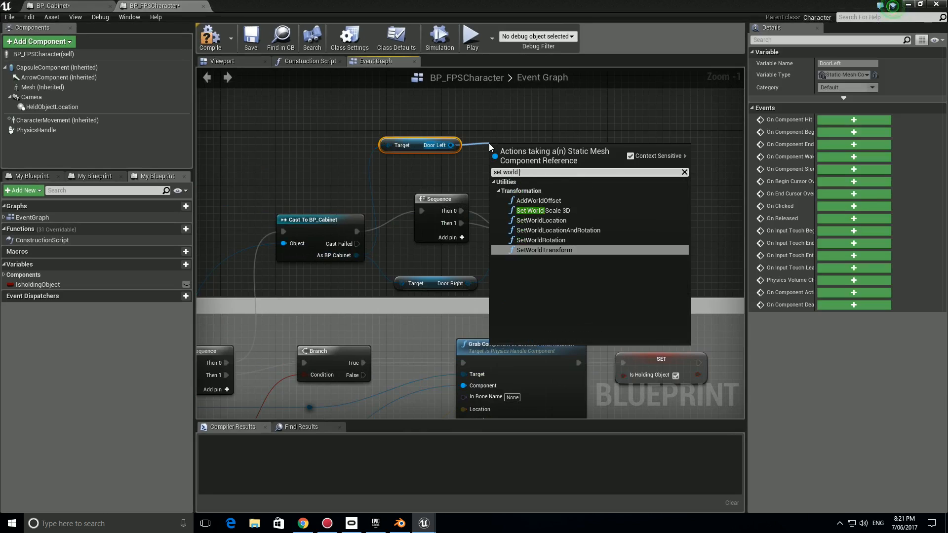
Step: Rotate DoorLeft to yaw -70 in BP_Cabinet and play the level to test
left_click(544, 239)
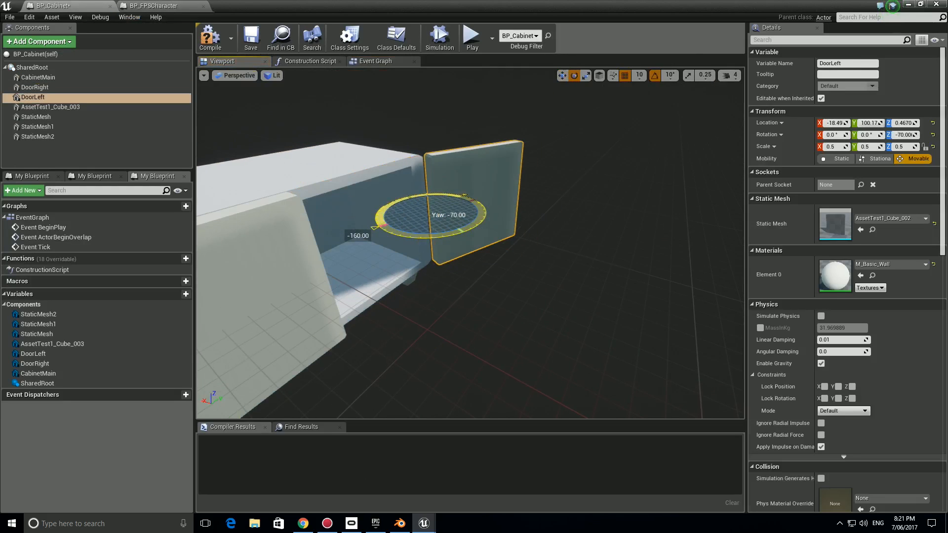
left_click(153, 5)
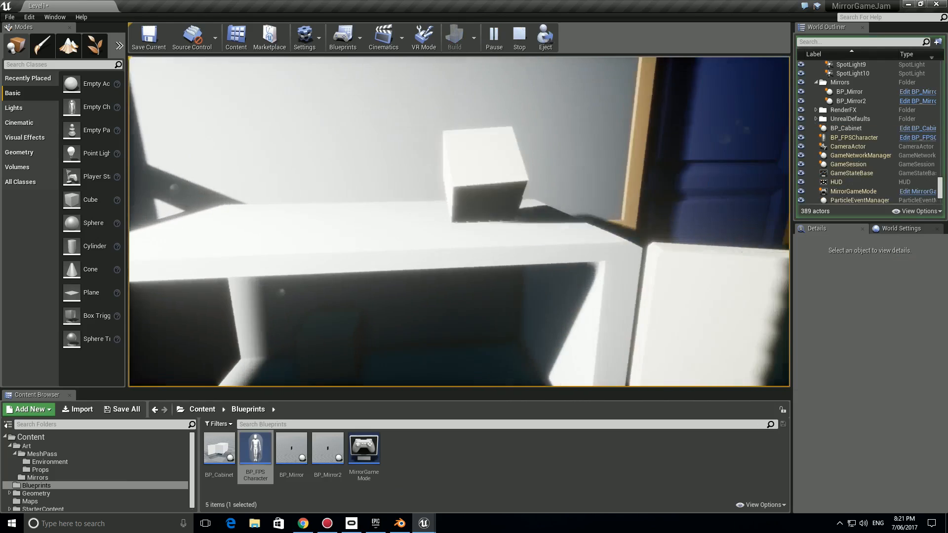
double_click(255, 448)
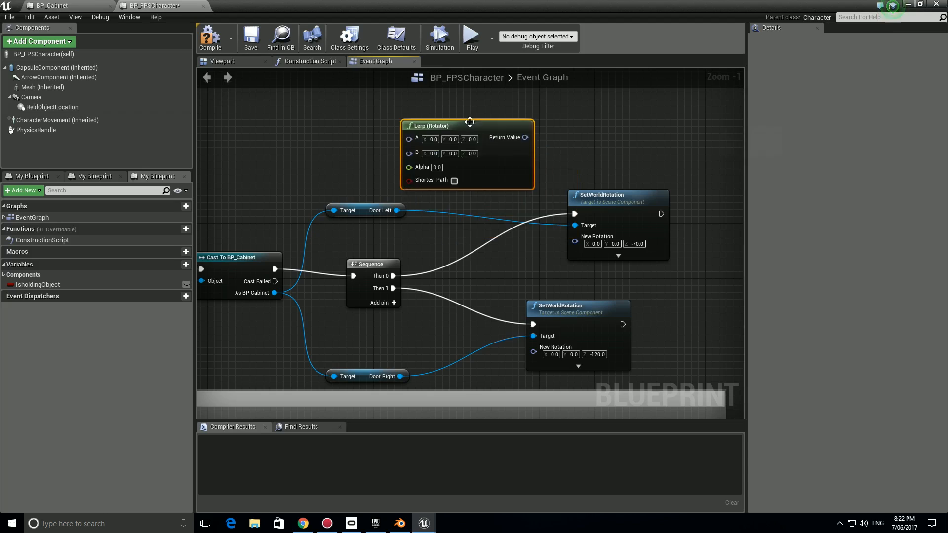
Step: Drive Door Left's Set World Rotation through a Timeline and Lerp from Get World Rotation toward -70
left_click(366, 211)
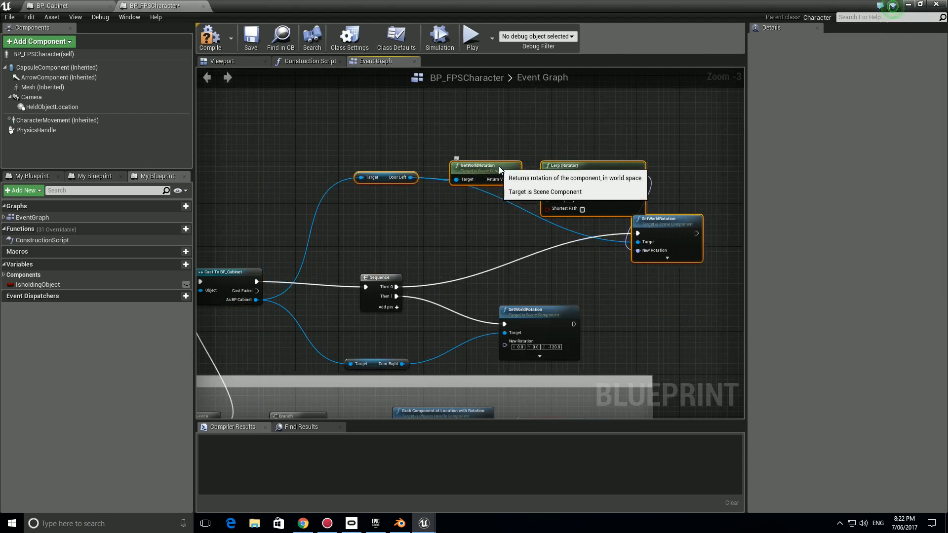
scroll("up", 3)
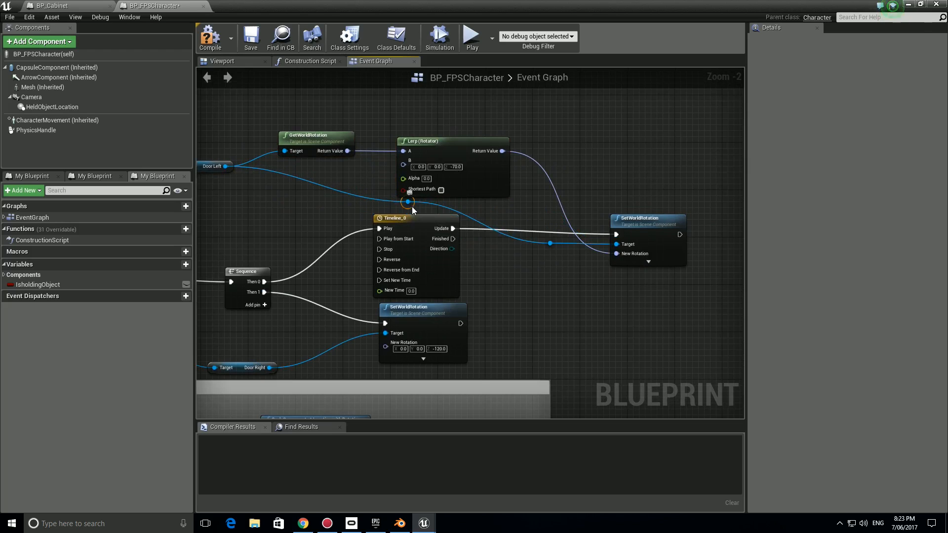
mouse_move(312, 137)
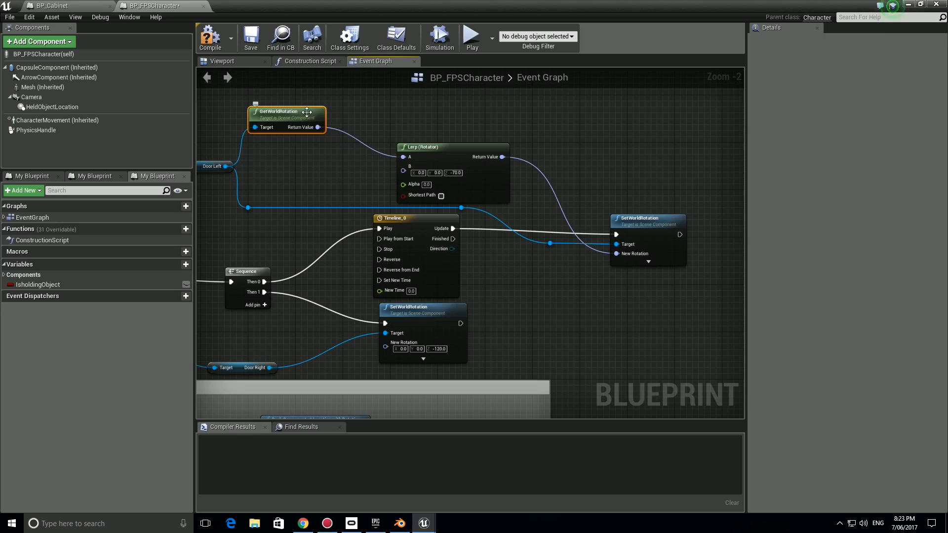
scroll("up", 3)
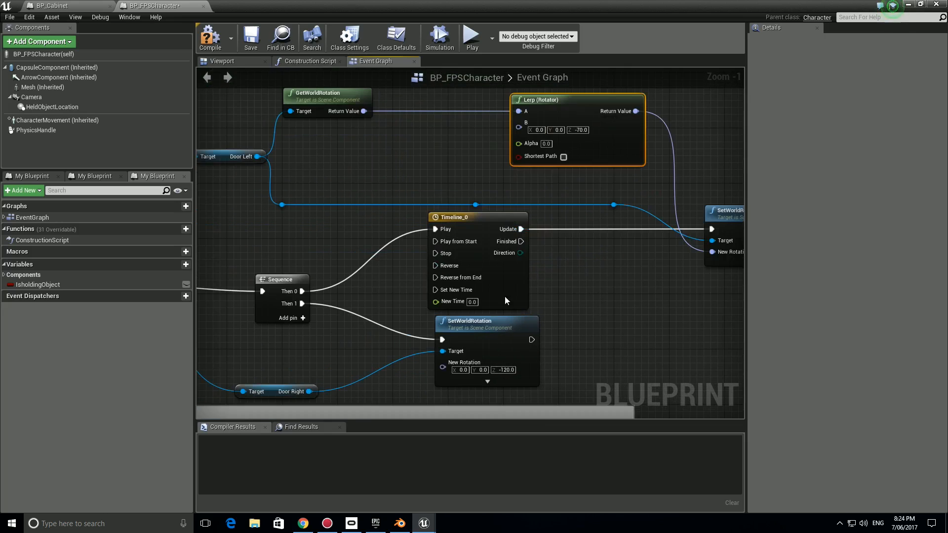
Step: Give Timeline_0 a 1-second float track keyed (0,0) to (1,1) feeding Lerp Alpha, and duplicate it
double_click(453, 217)
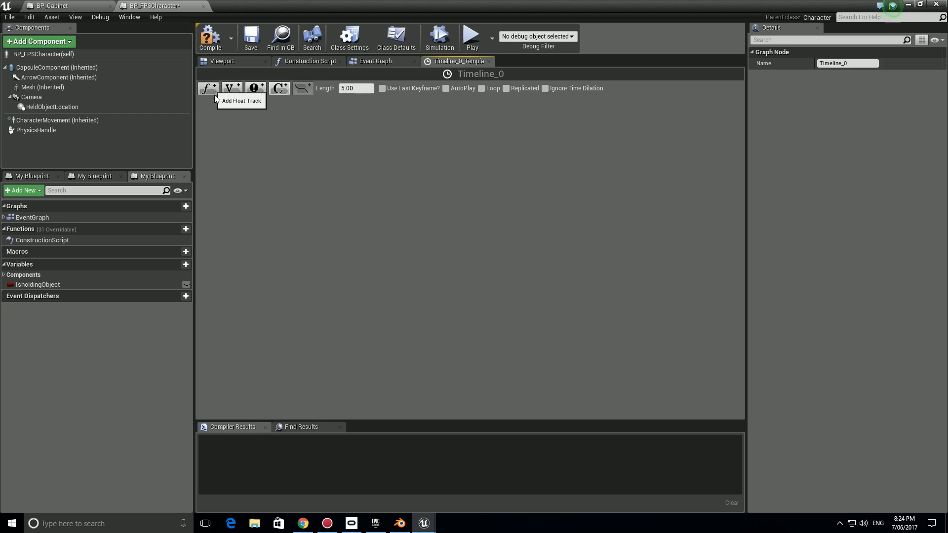
left_click(207, 89)
type("1")
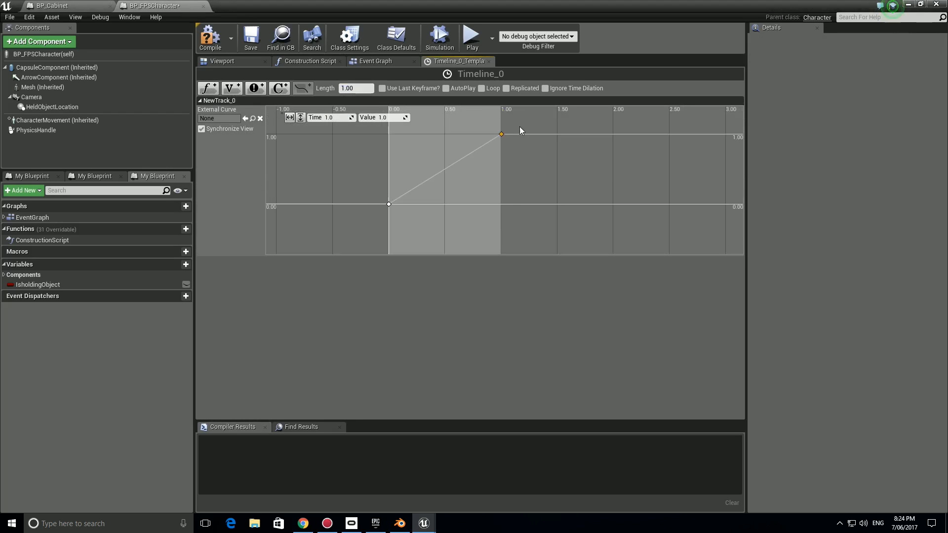
left_click(375, 61)
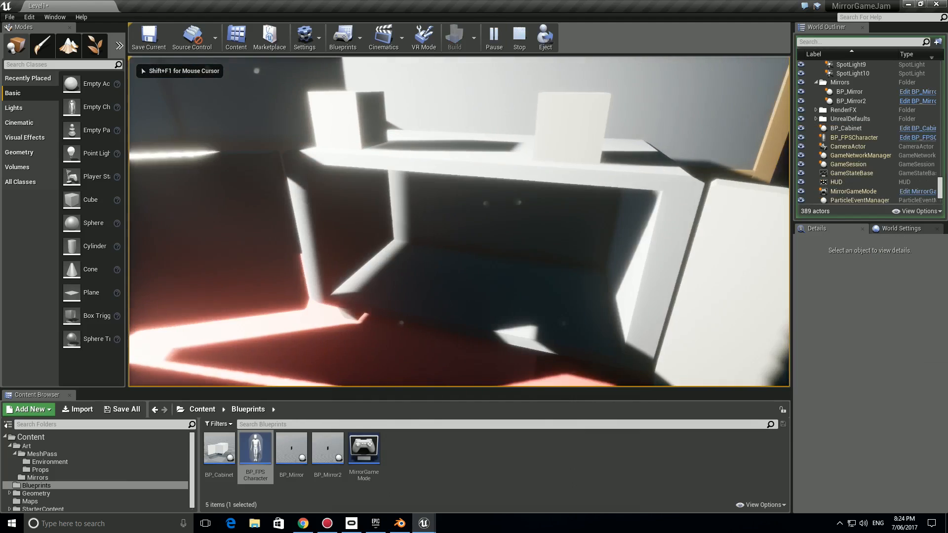
double_click(255, 447)
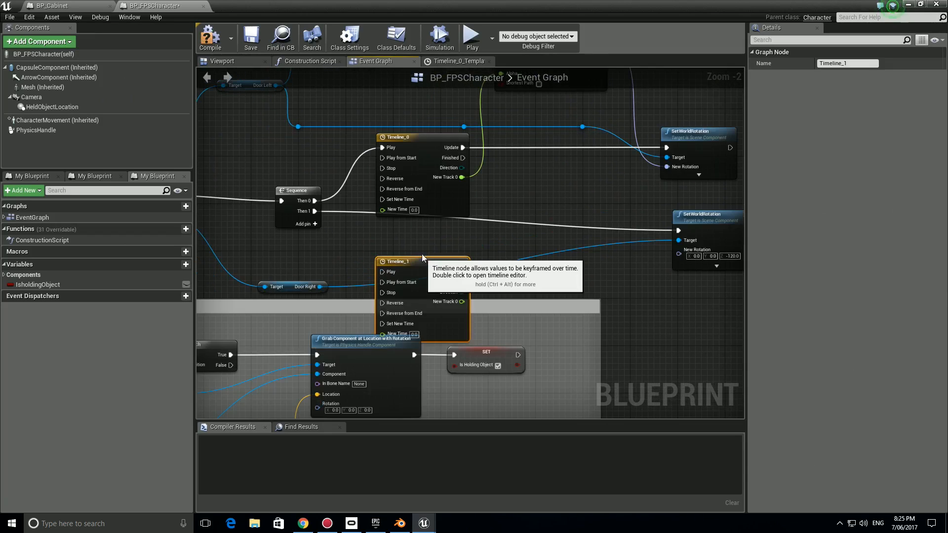
Step: Wire Timeline_1, Door Right's Get World Rotation and a Lerp into its Set World Rotation
scroll("down", 3)
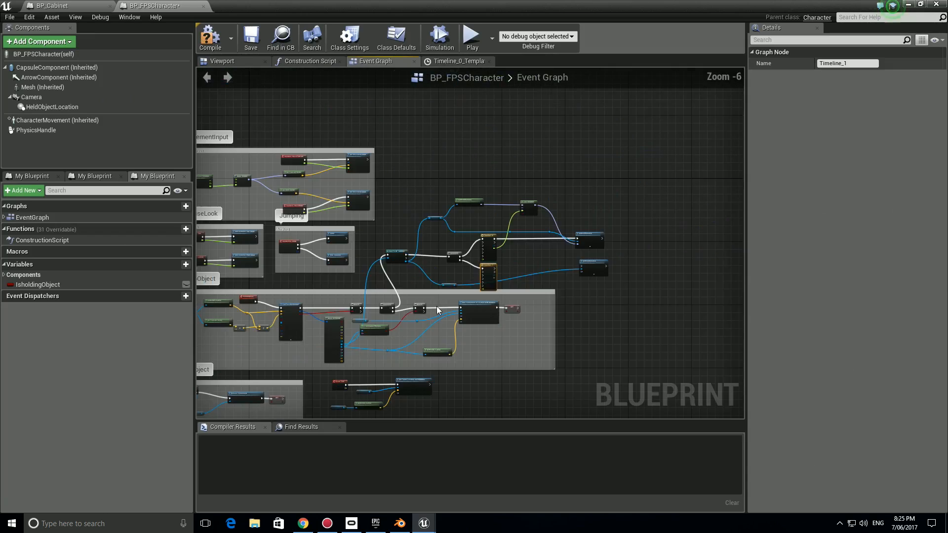
scroll("up", 3)
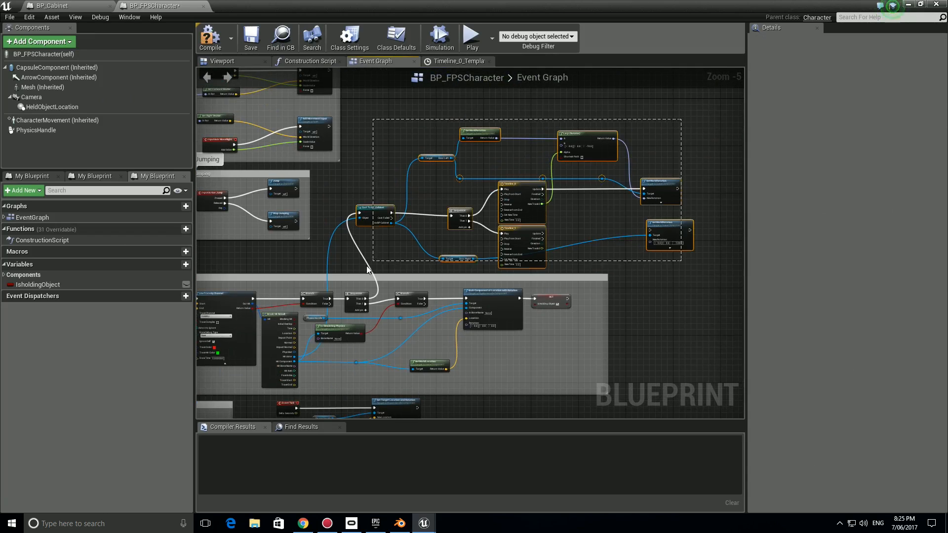
scroll("up", 3)
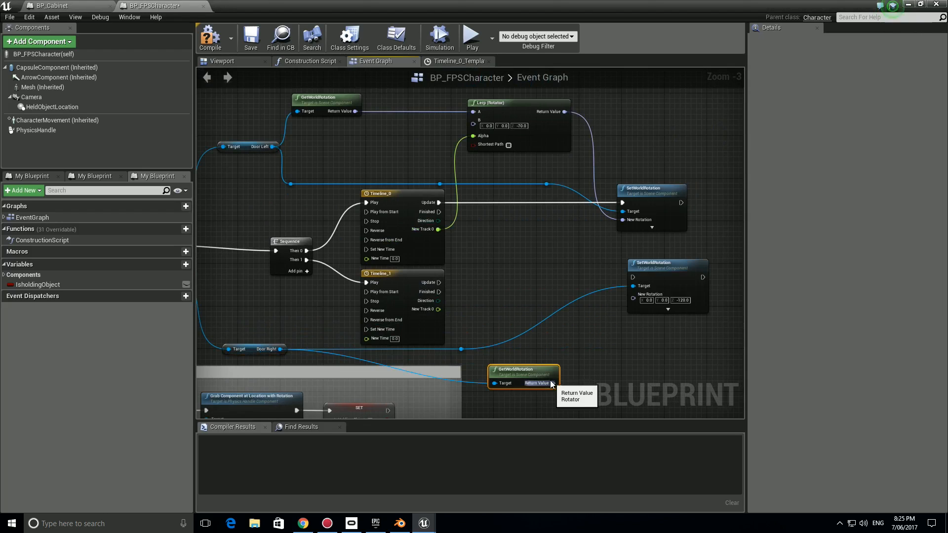
scroll("down", 3)
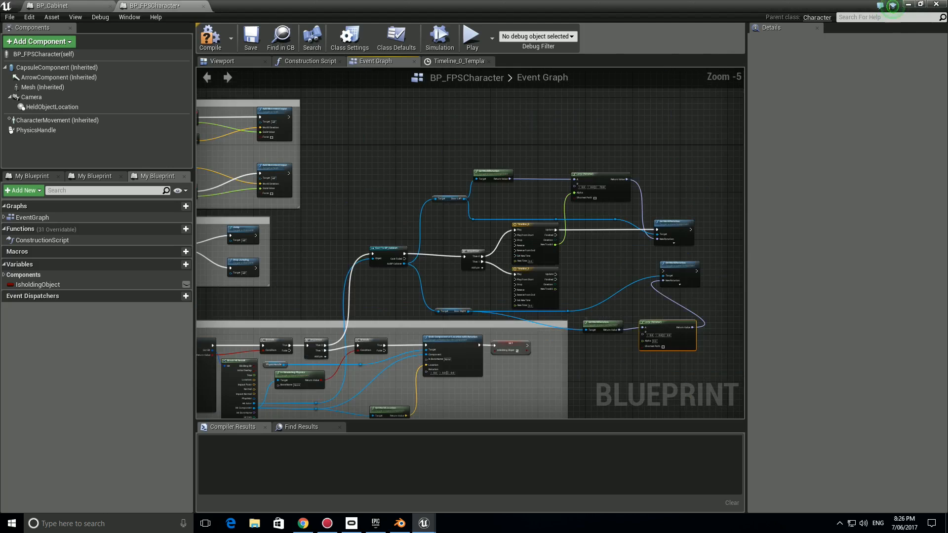
scroll("down", 3)
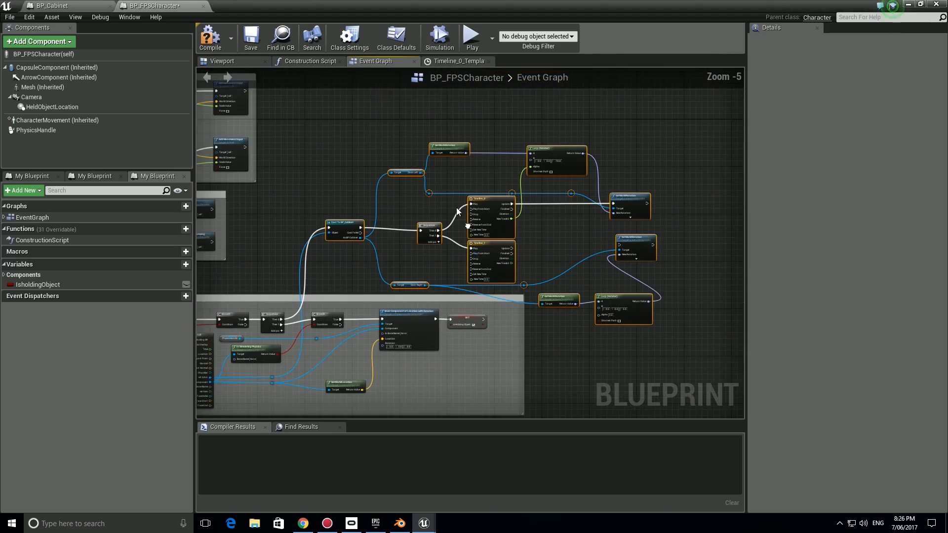
scroll("up", 3)
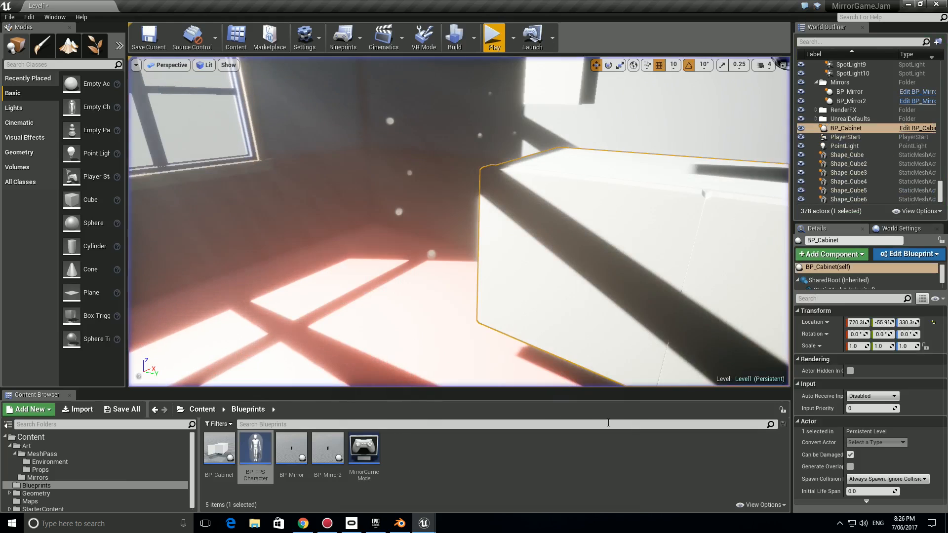
Step: Play the level and interact with the cabinet to watch both doors swing open
double_click(255, 449)
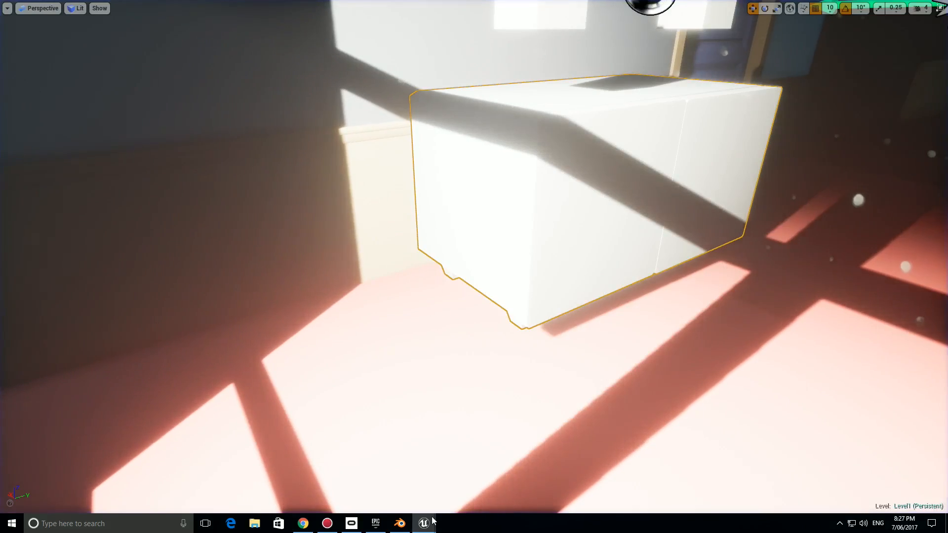
left_click(424, 523)
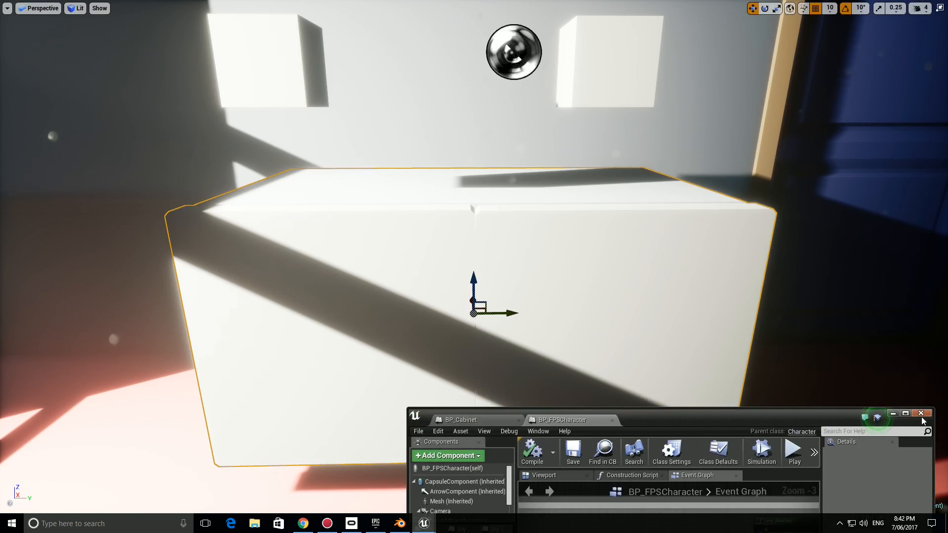
left_click(794, 450)
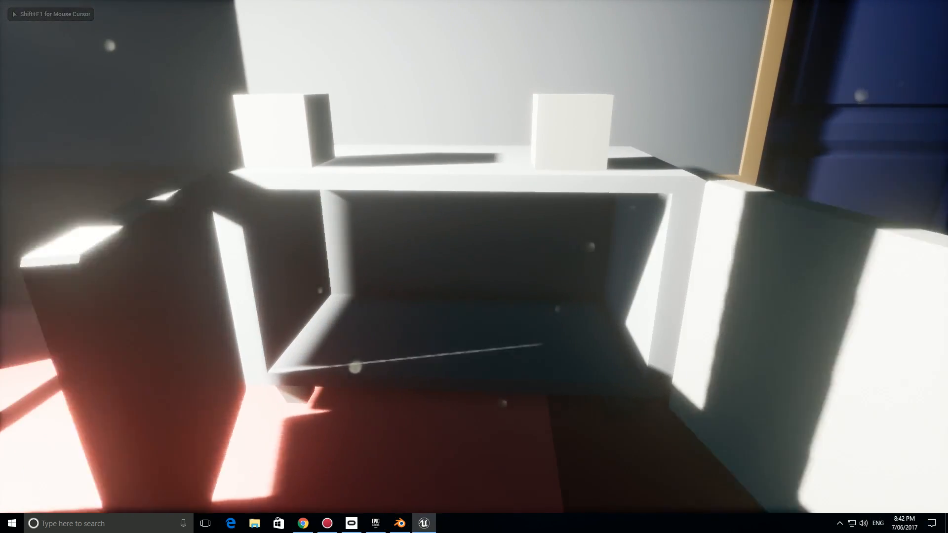
mouse_move(473, 267)
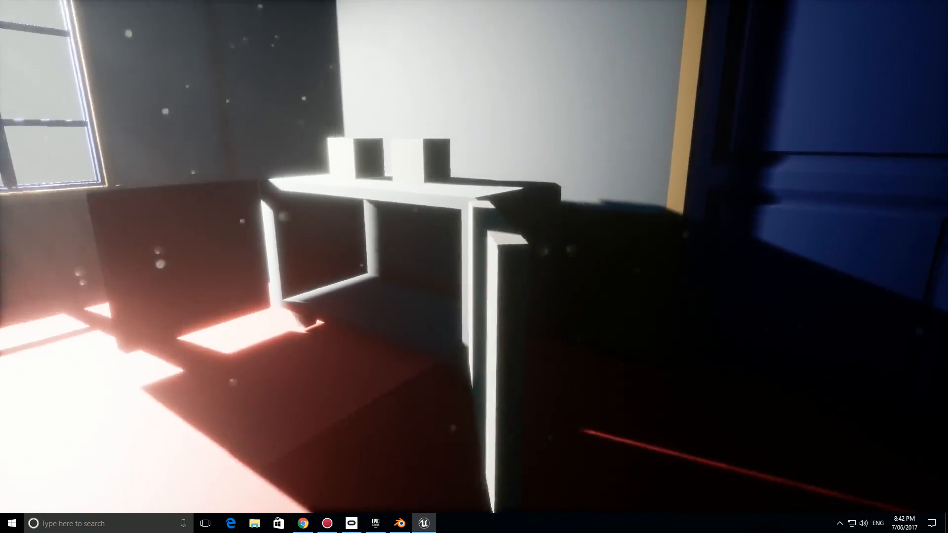
mouse_move(474, 267)
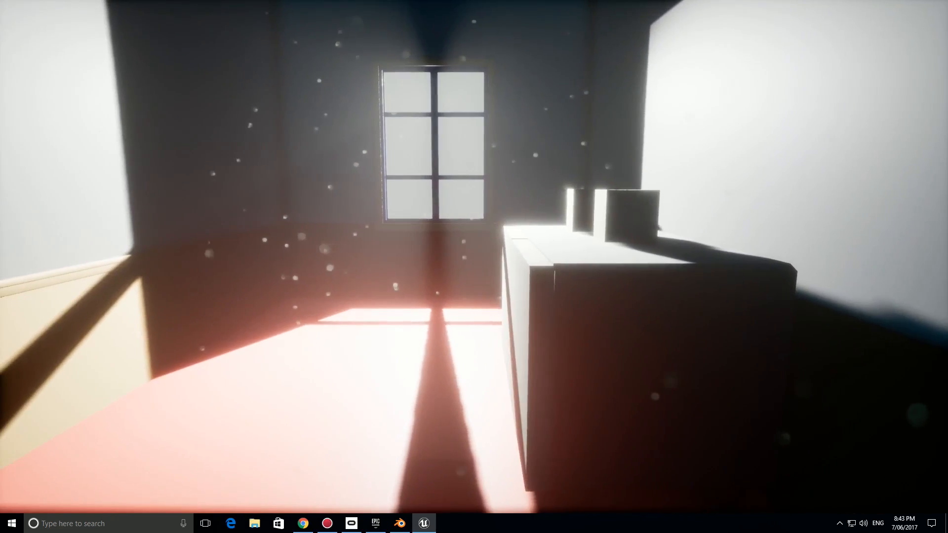